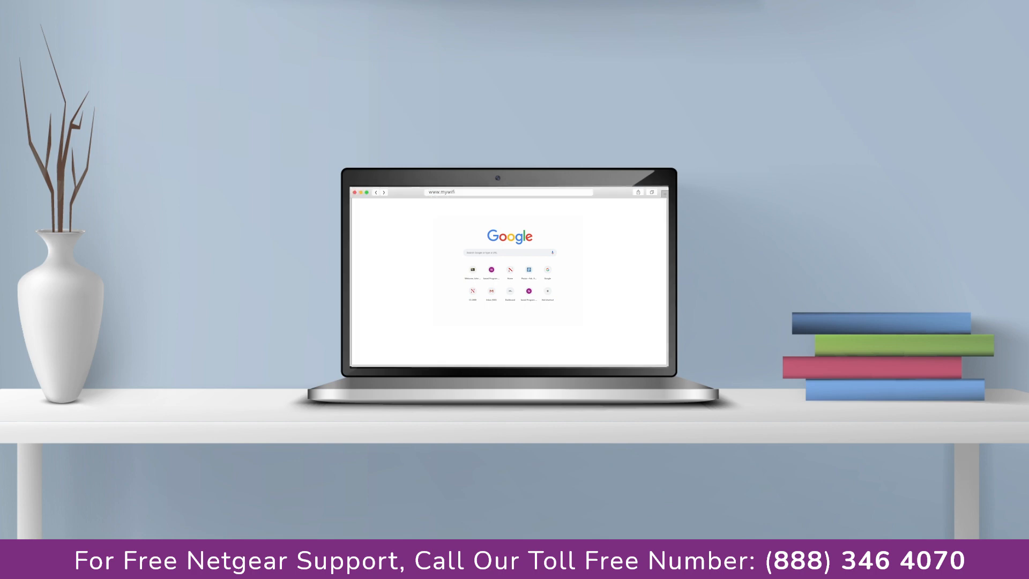
type("www.mywifiext.local")
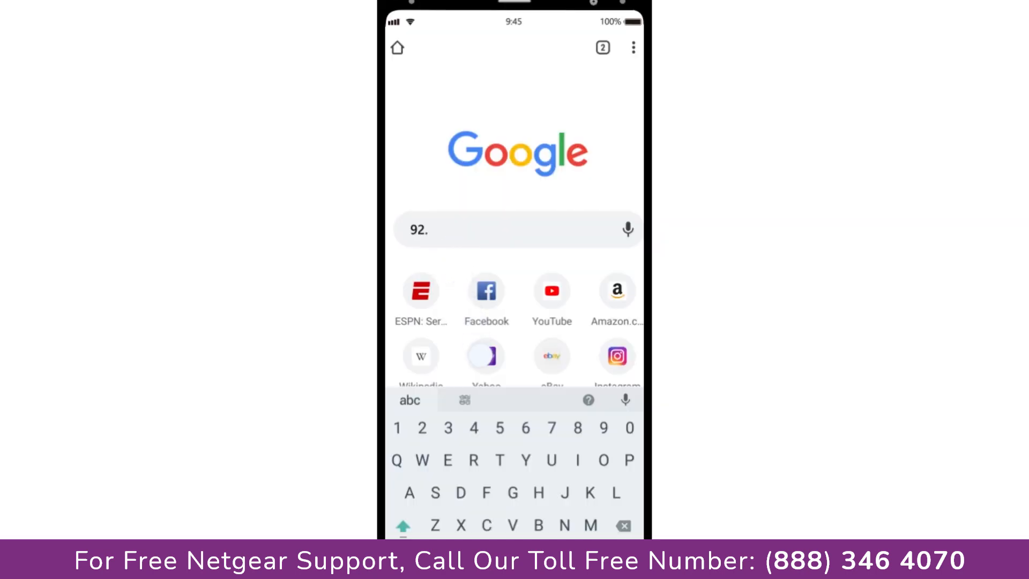
type("168")
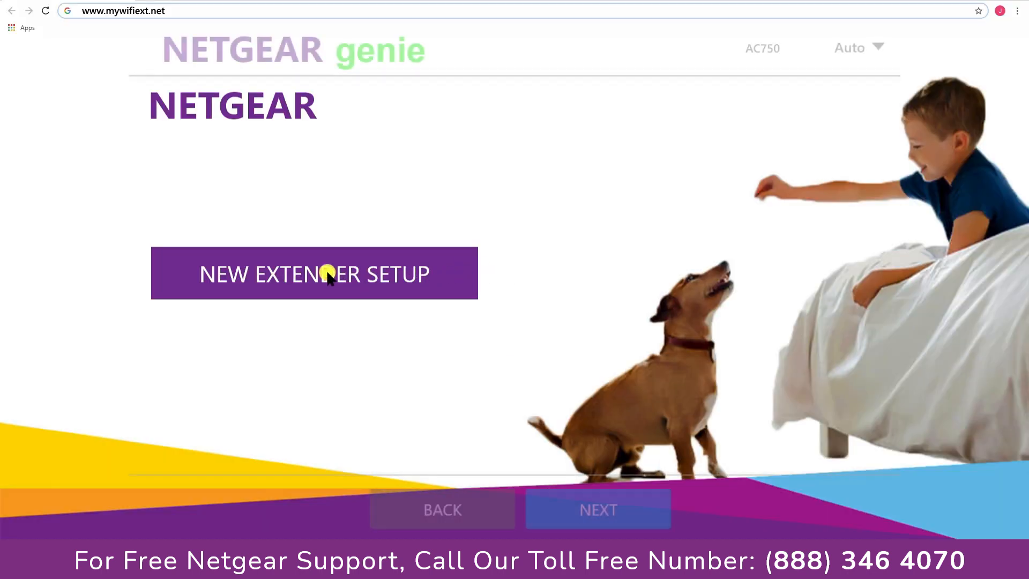
Step: Start a new extender setup and submit the admin account with email, password and security answers
left_click(314, 274)
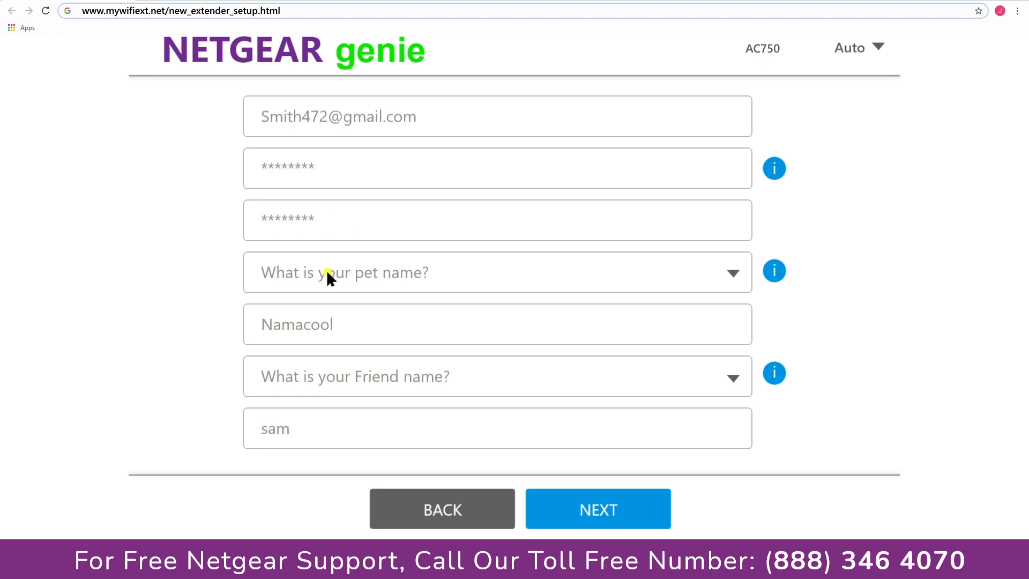
mouse_move(383, 319)
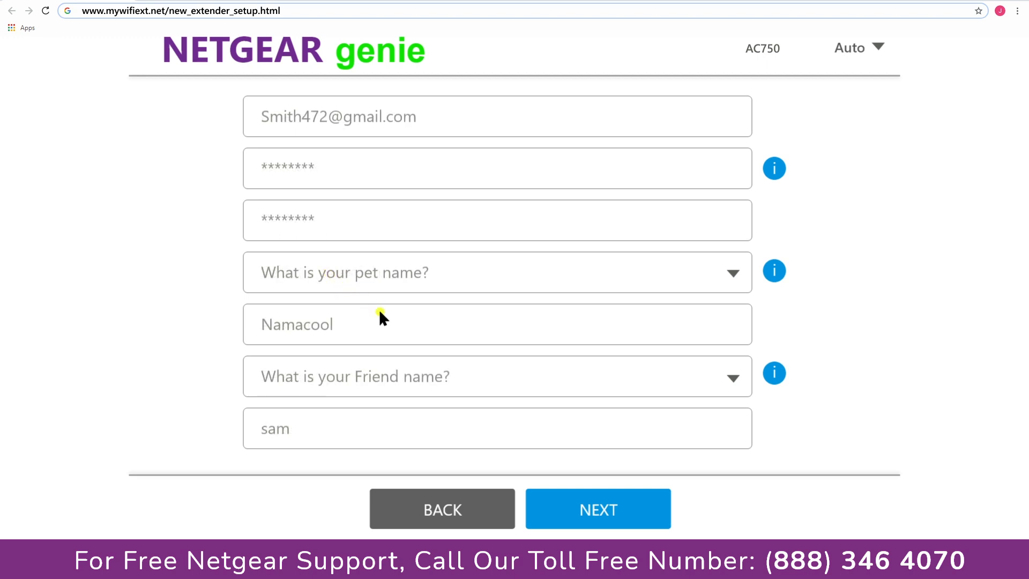
left_click(597, 509)
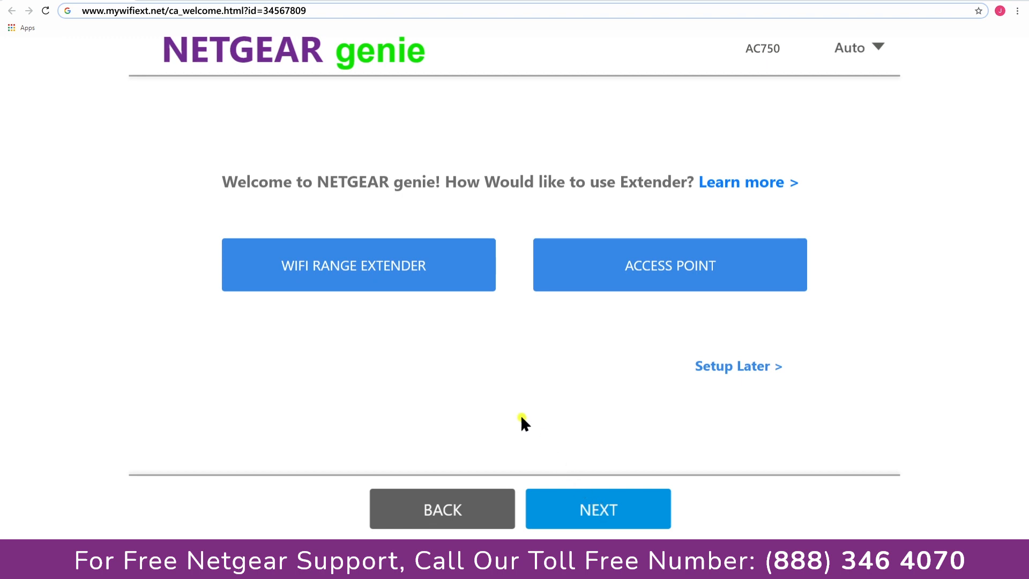
mouse_move(391, 269)
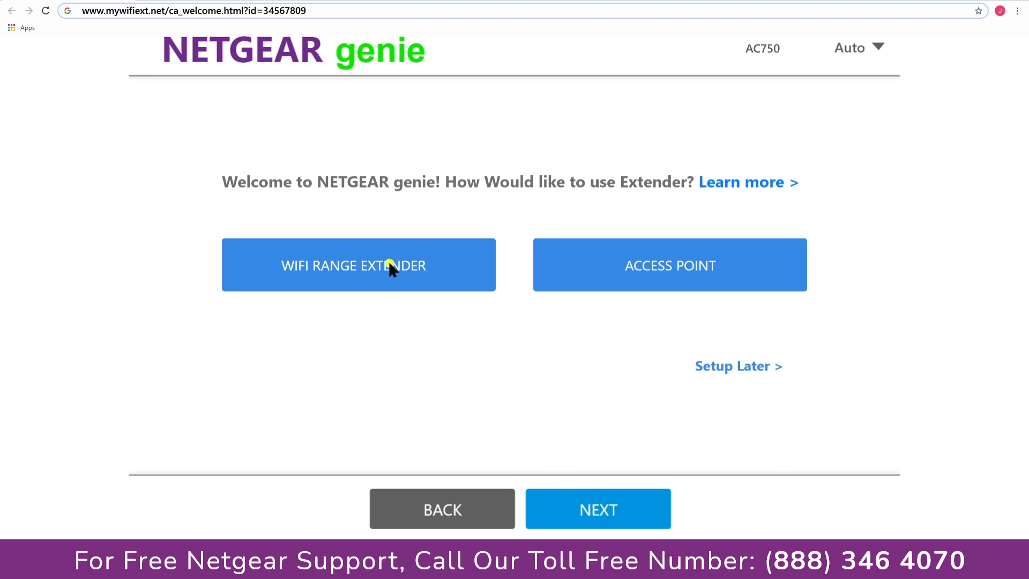
mouse_move(537, 269)
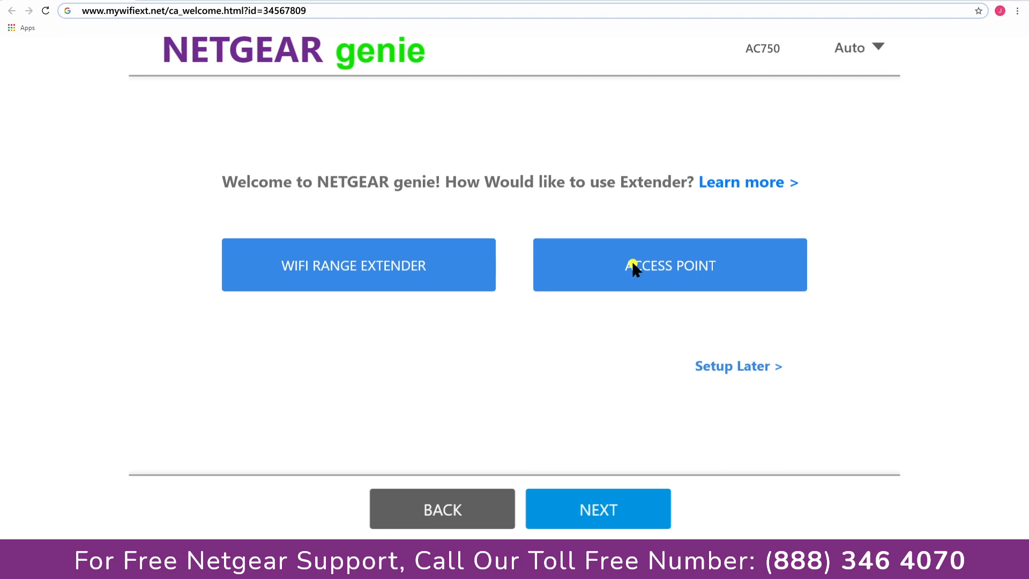
mouse_move(362, 270)
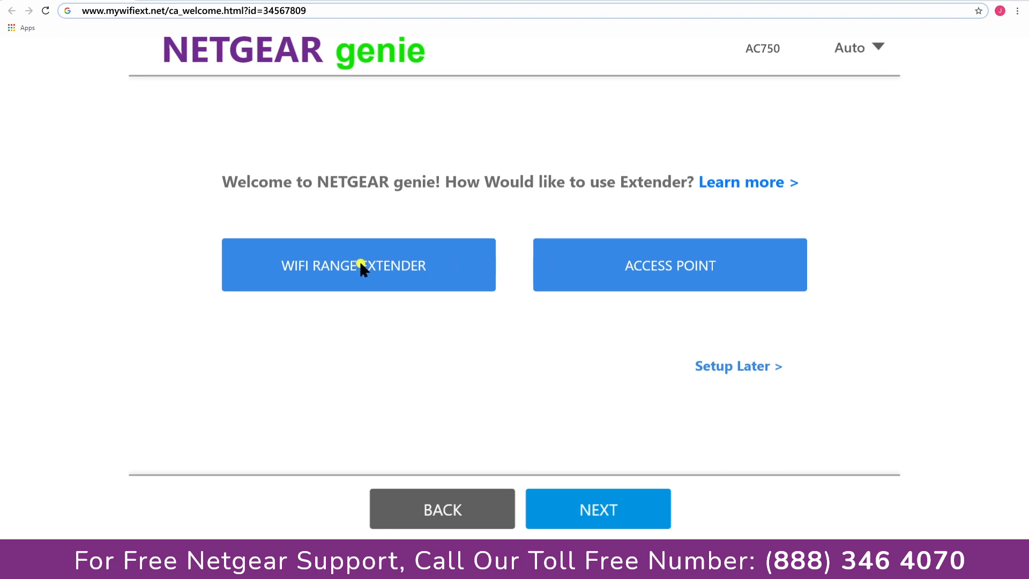
Step: Choose WiFi Range Extender mode, listing nearby 2.4 GHz networks to extend
left_click(358, 265)
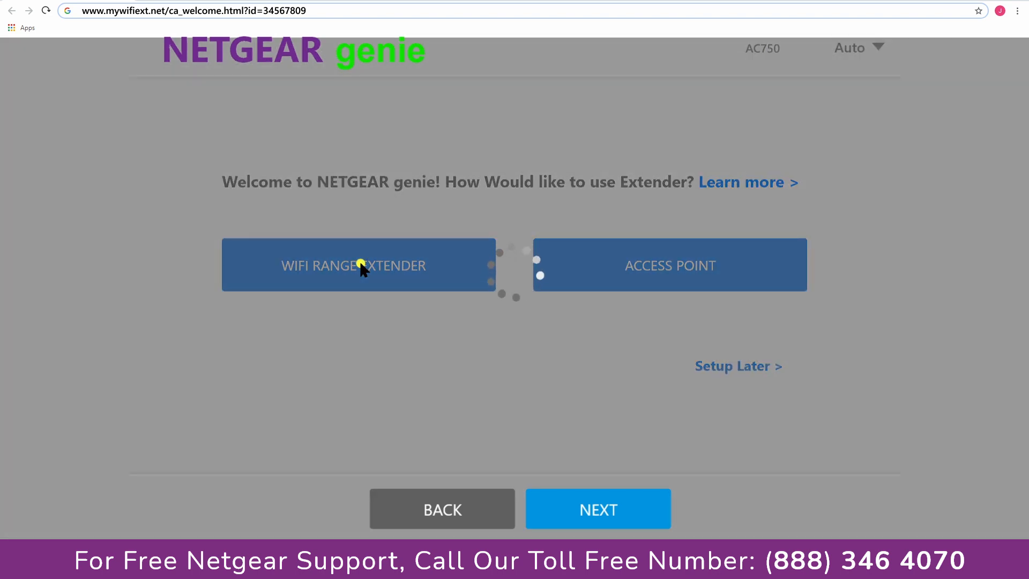
left_click(359, 265)
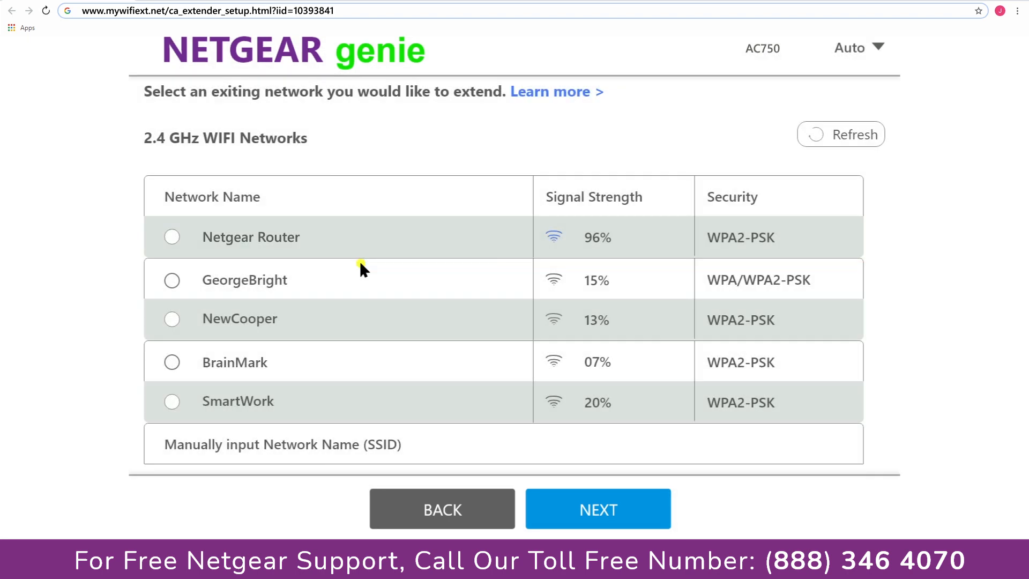
Step: Select Netgear Router as the 2.4 GHz network to extend and continue to its password
left_click(172, 237)
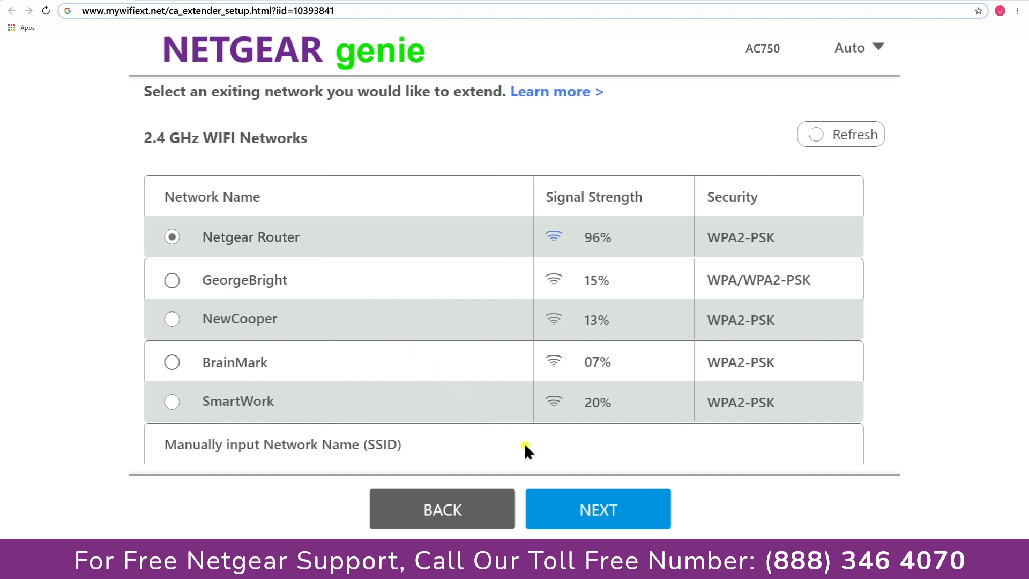
left_click(597, 509)
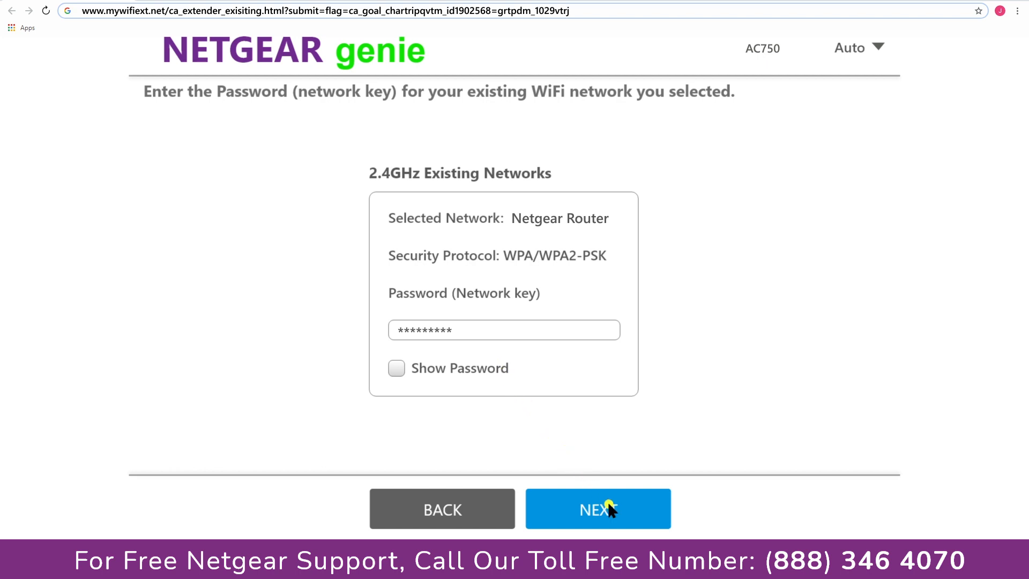
Step: Submit the Netgear Router network key and reach the extender network settings for Pauls
left_click(596, 509)
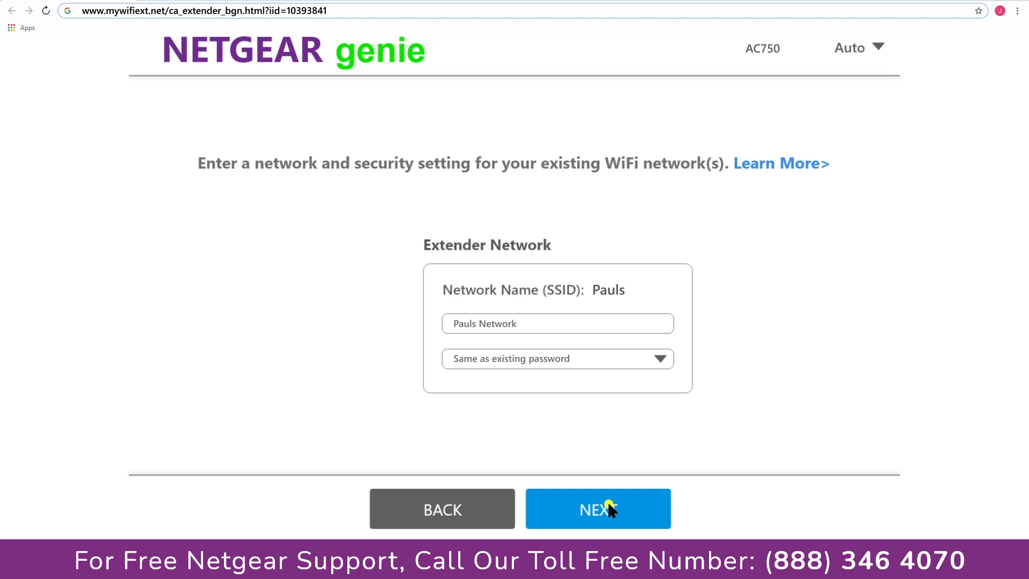
mouse_move(642, 410)
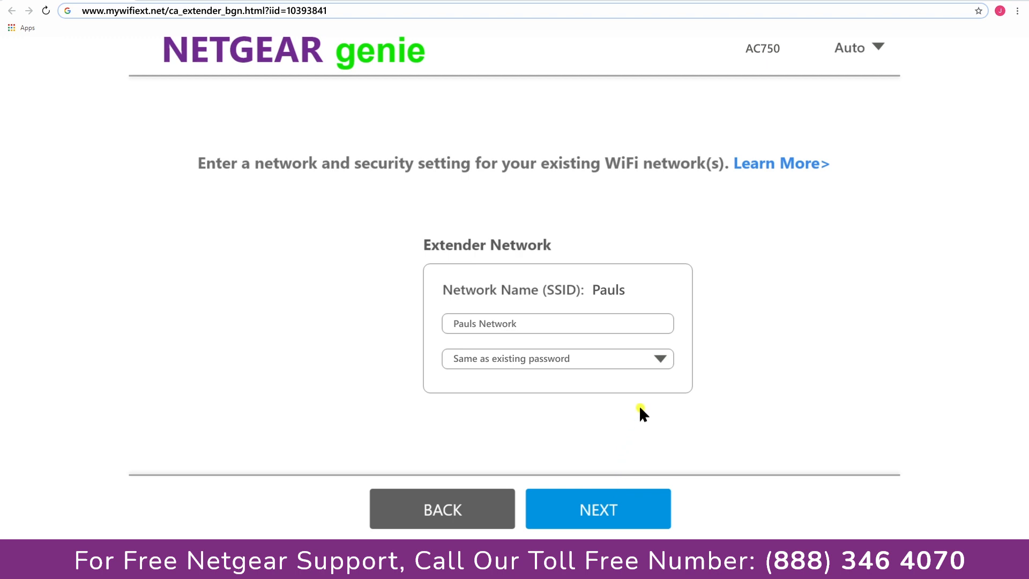
Step: Give the Pauls extender network its own different password and save the settings
left_click(558, 358)
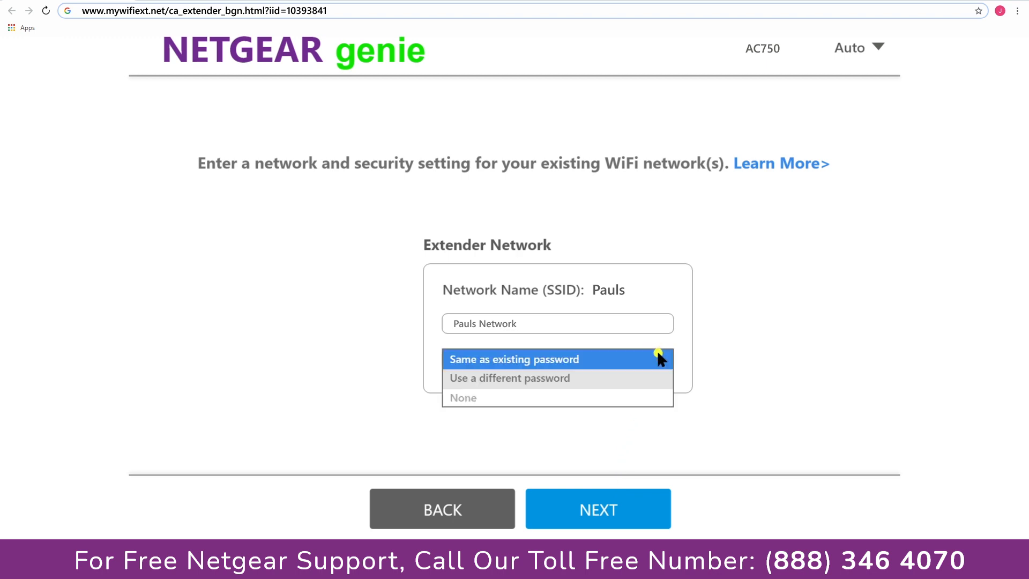
mouse_move(541, 394)
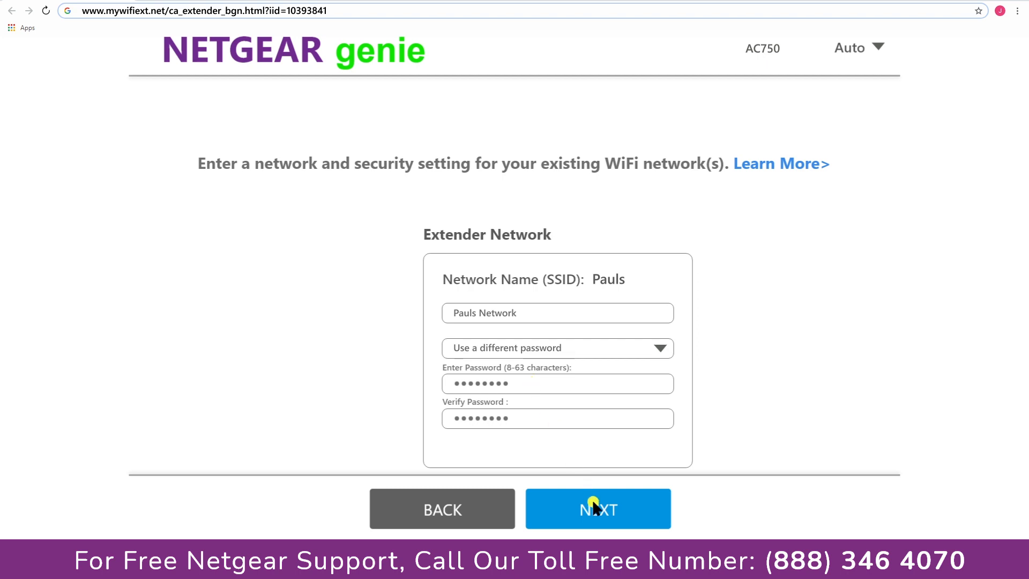
left_click(597, 509)
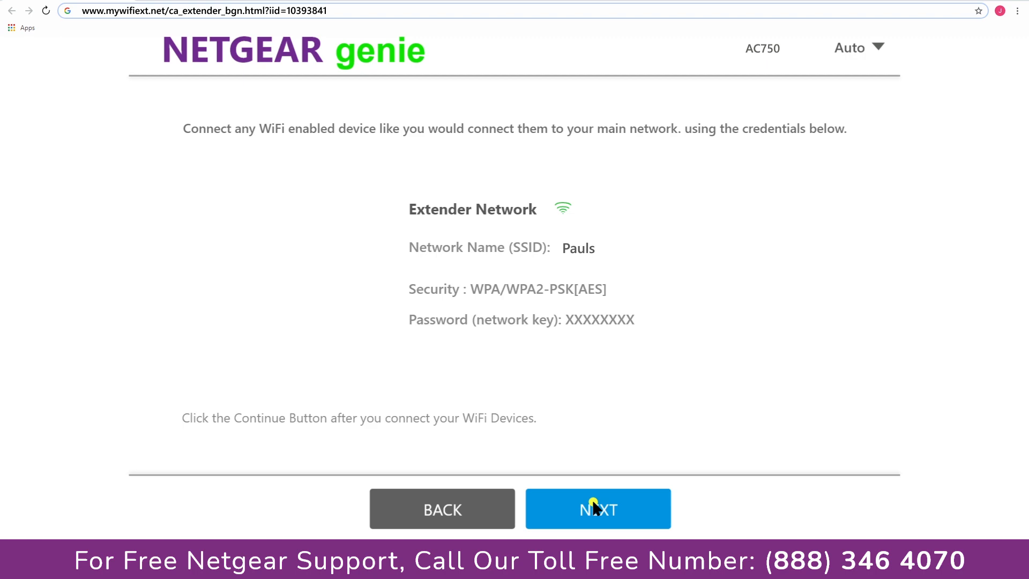
mouse_move(724, 347)
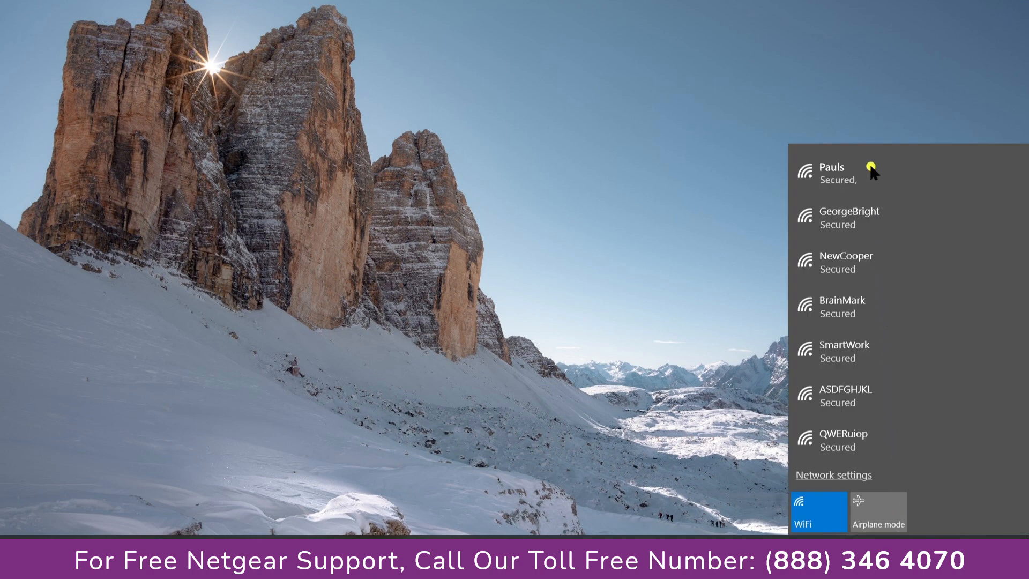
Step: Connect the PC to the Pauls wireless network from the Windows WiFi flyout
left_click(840, 172)
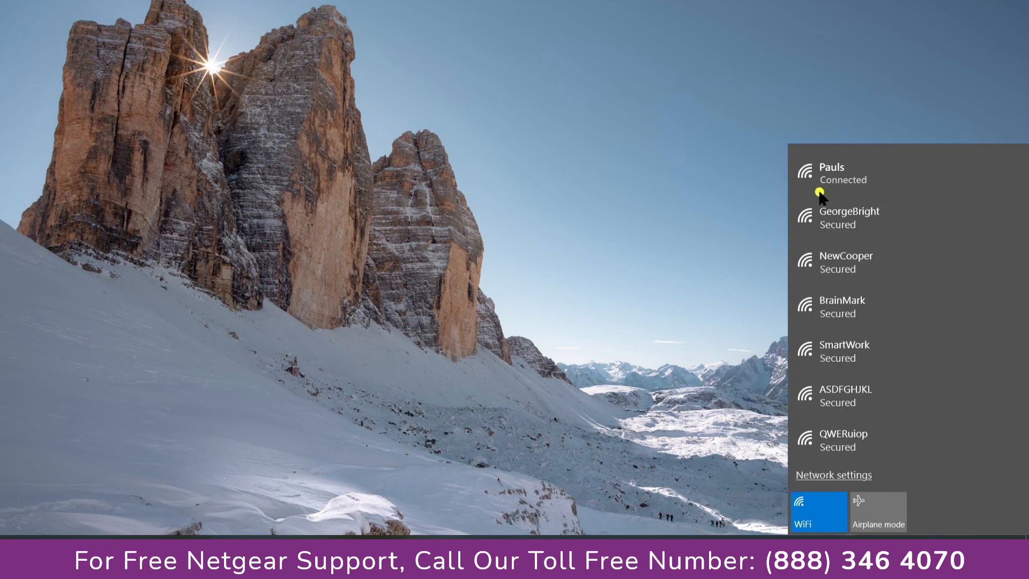